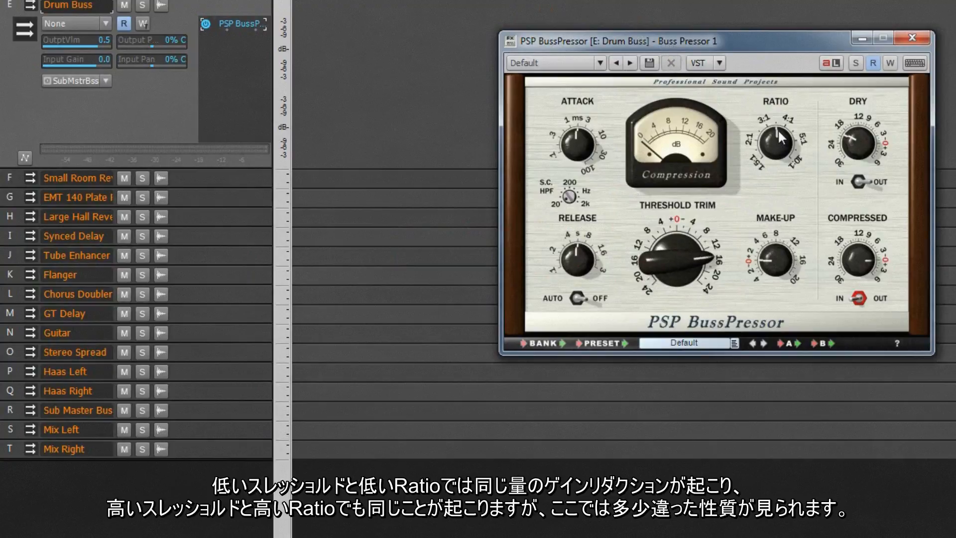
mouse_move(773, 152)
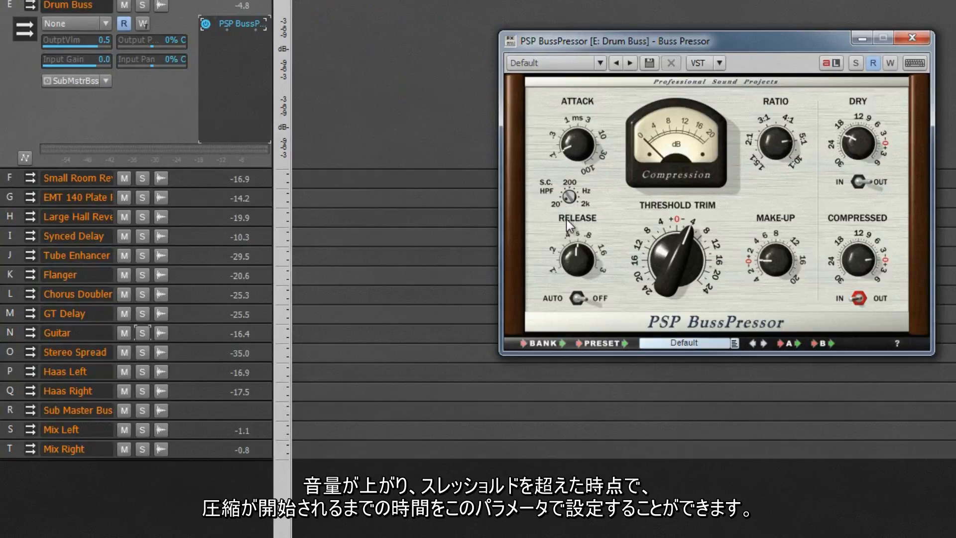
mouse_move(576, 128)
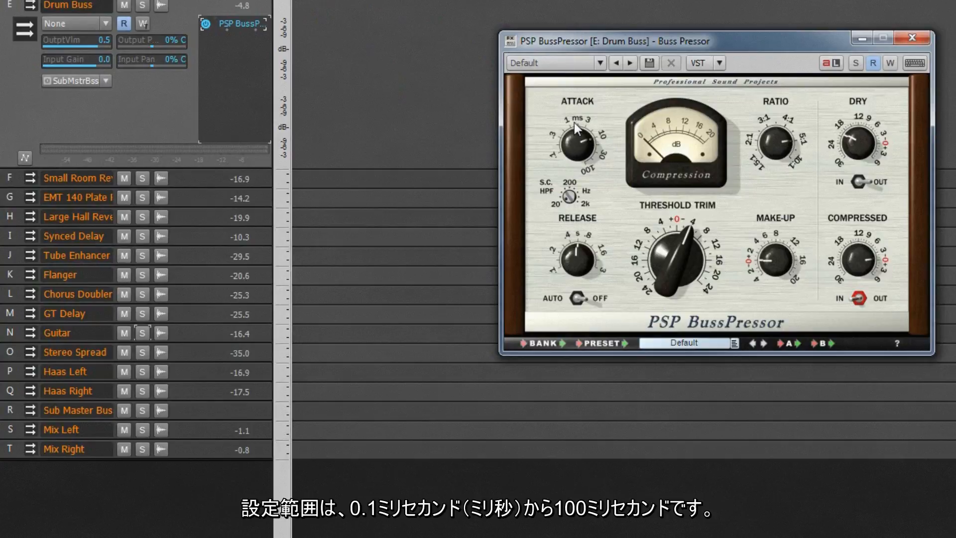
mouse_move(583, 147)
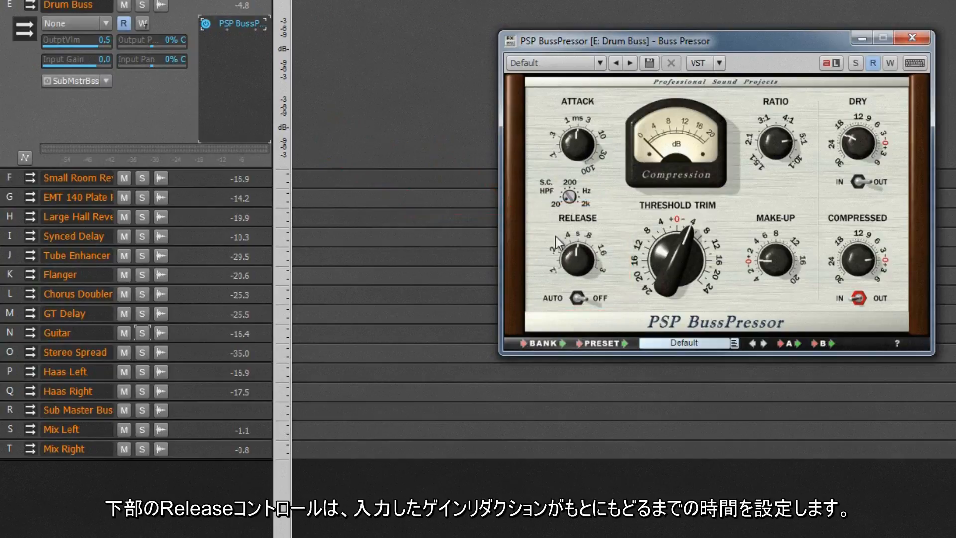
mouse_move(573, 270)
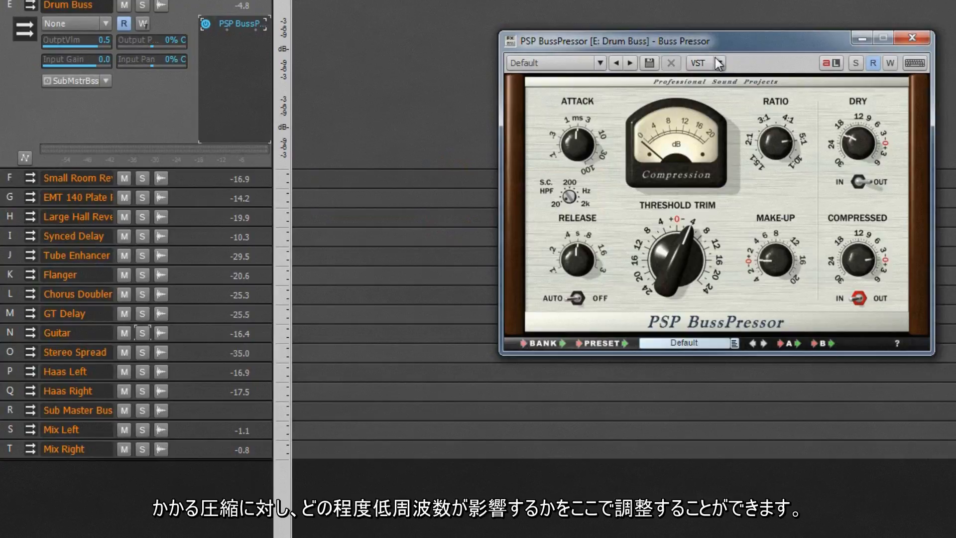
mouse_move(863, 128)
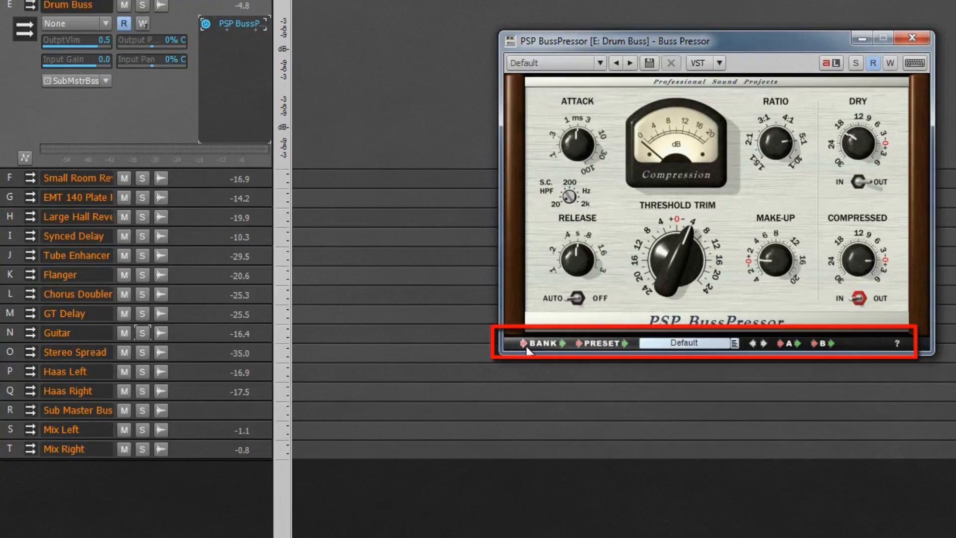
Briefly show the bank-save and preset-load dialogs, cancelling both to keep the Mix1 preset.
left_click(556, 343)
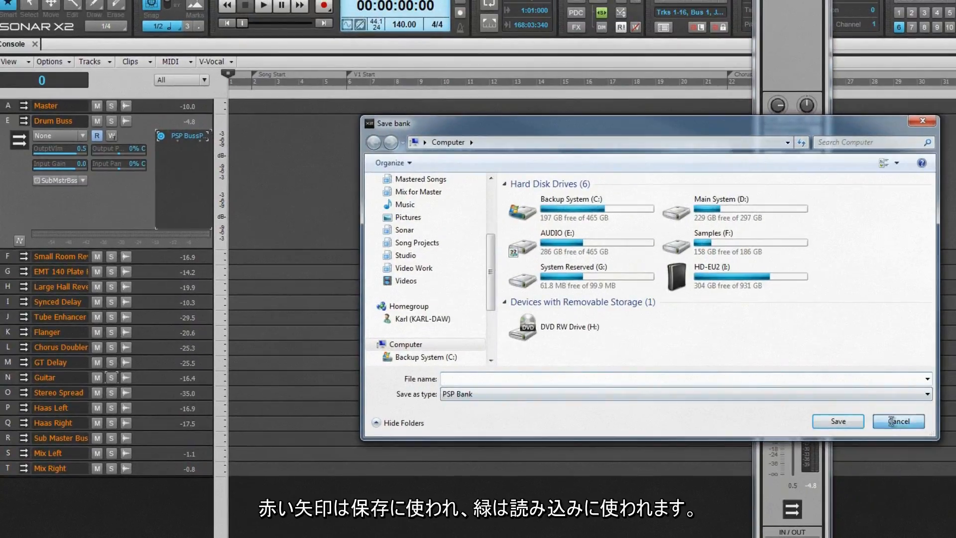
left_click(897, 421)
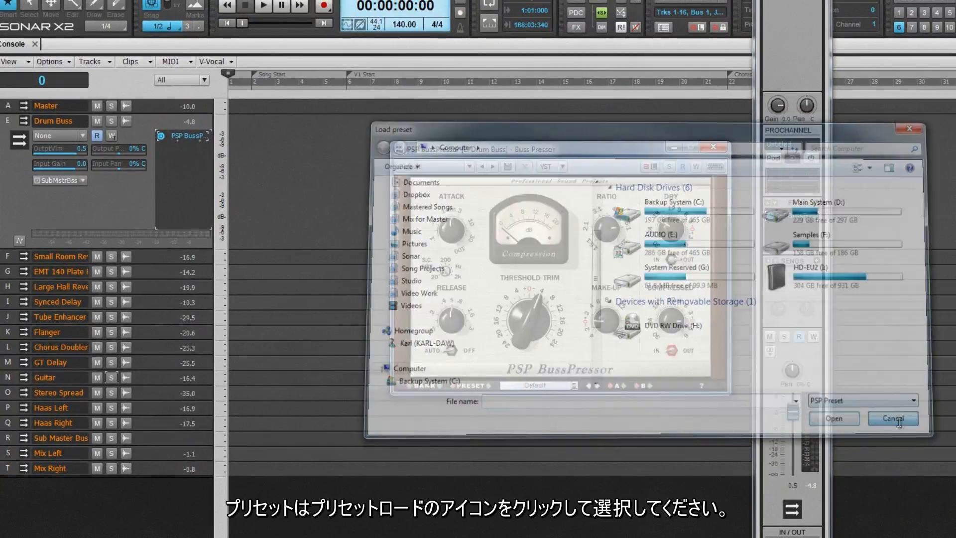
left_click(892, 418)
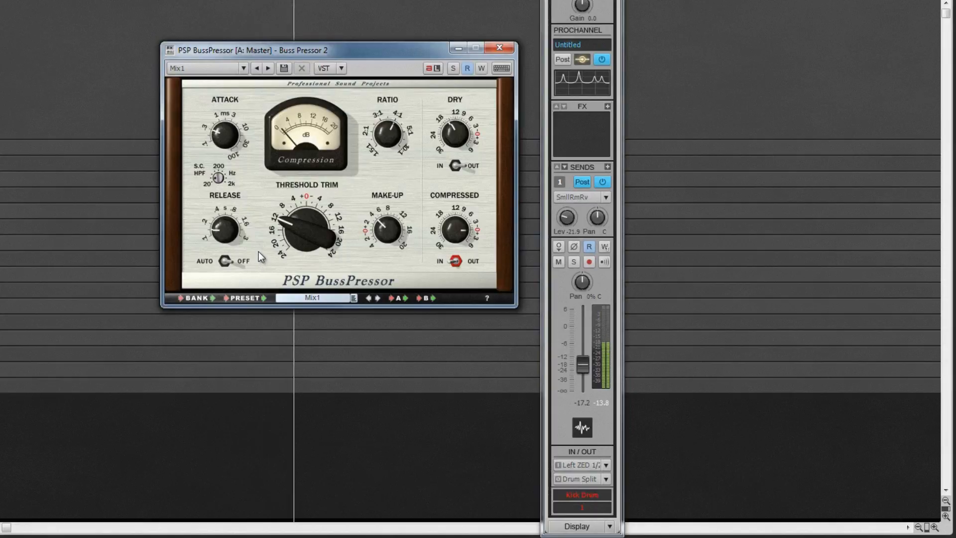
Nudge the make-up gain toward 7.8, then switch to the B settings to restore the original Mix1 values.
left_click_drag(225, 137, 222, 139)
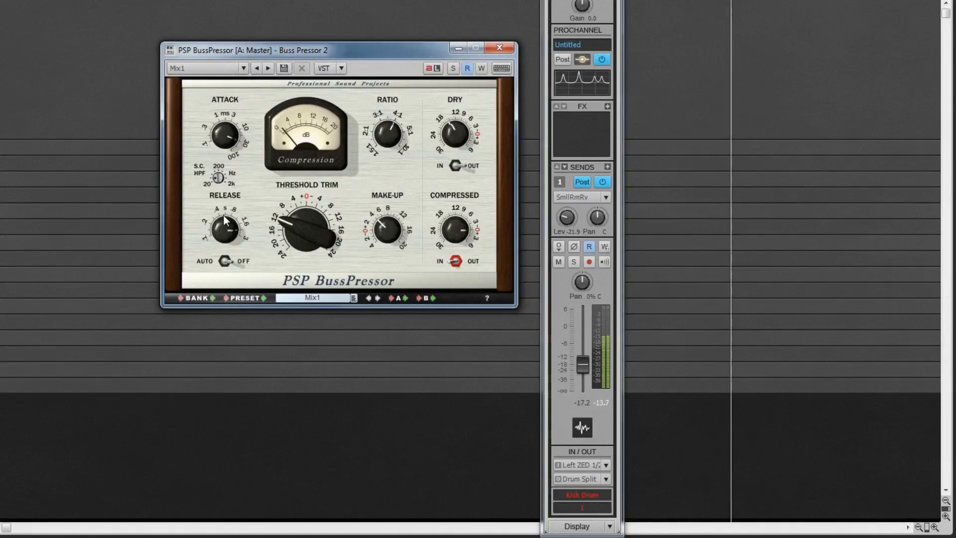
mouse_move(256, 350)
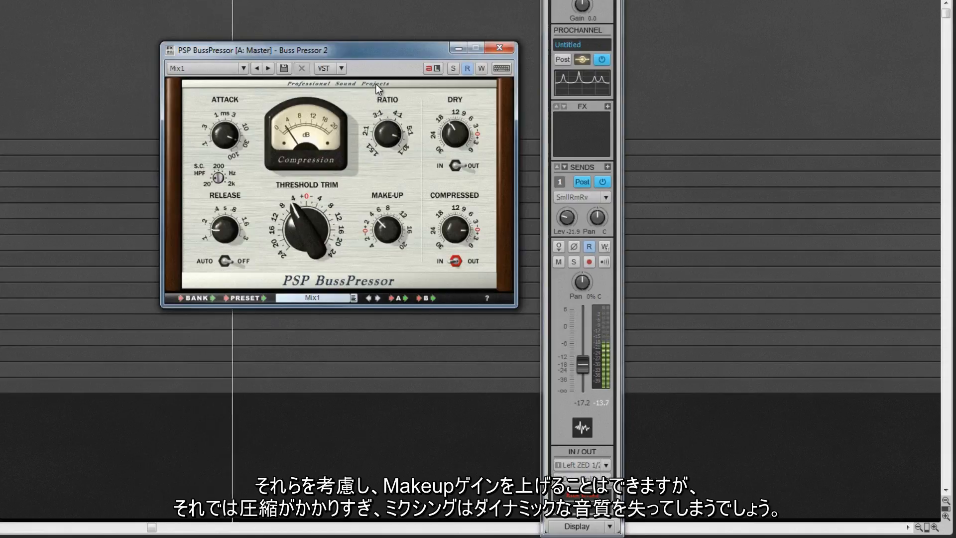
mouse_move(407, 206)
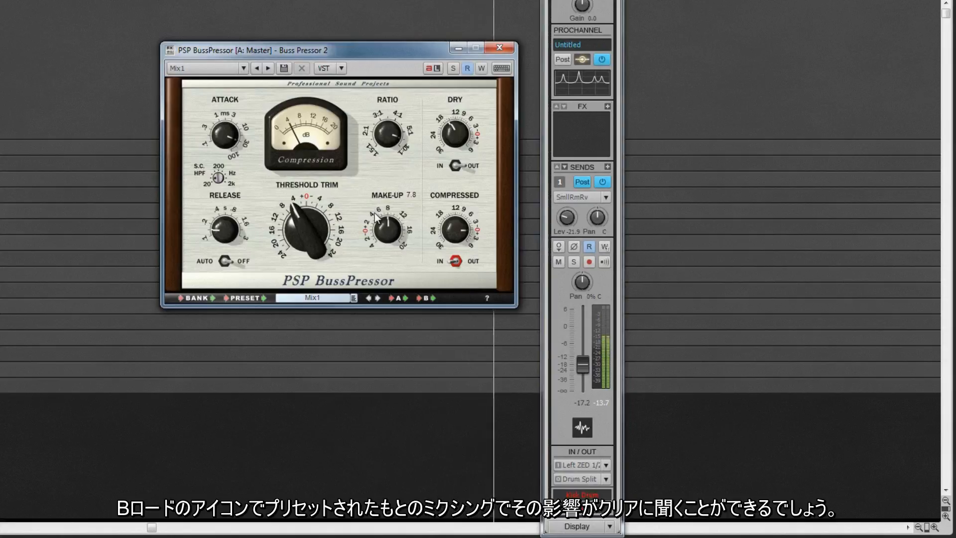
left_click(430, 298)
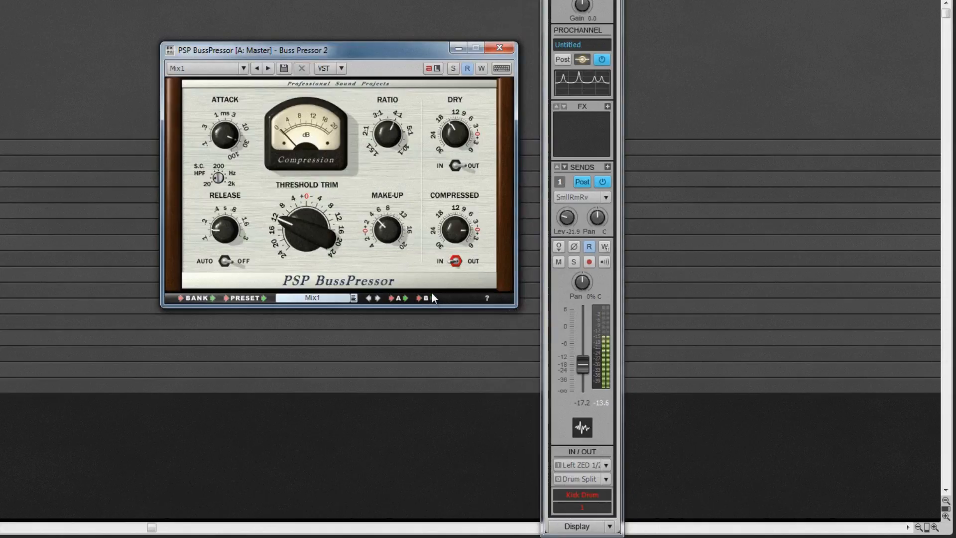
mouse_move(423, 285)
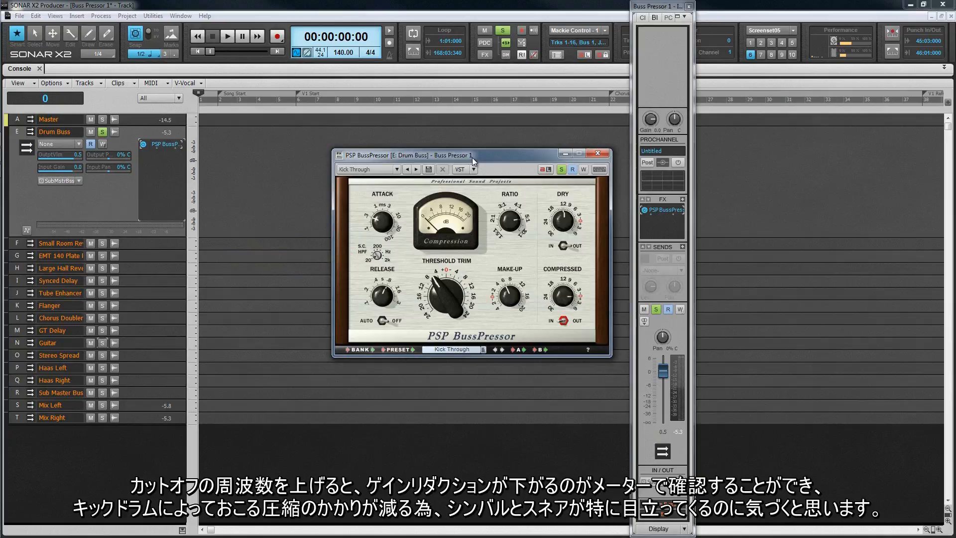
Select the Drum Buss area while its BussPressor holds the Kick Through preset unchanged.
left_click(227, 35)
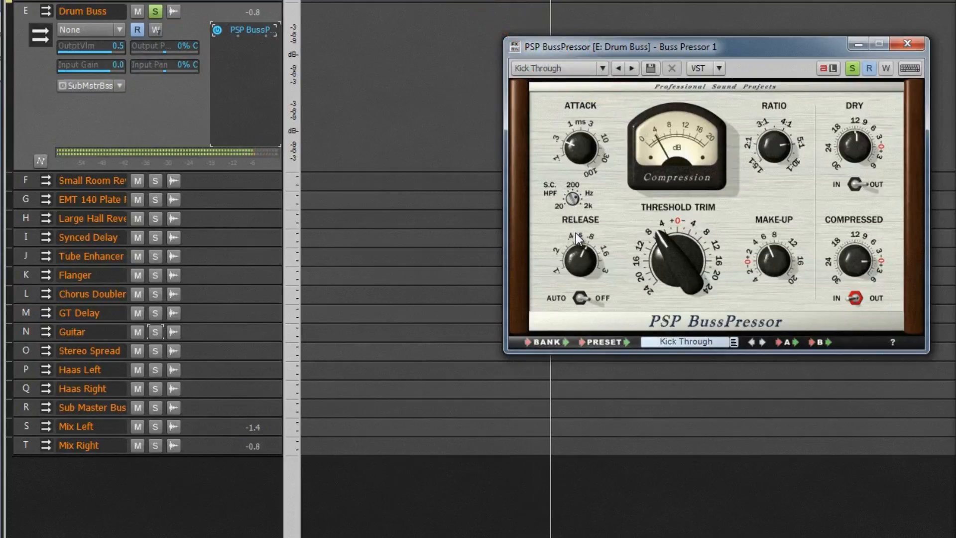
mouse_move(573, 201)
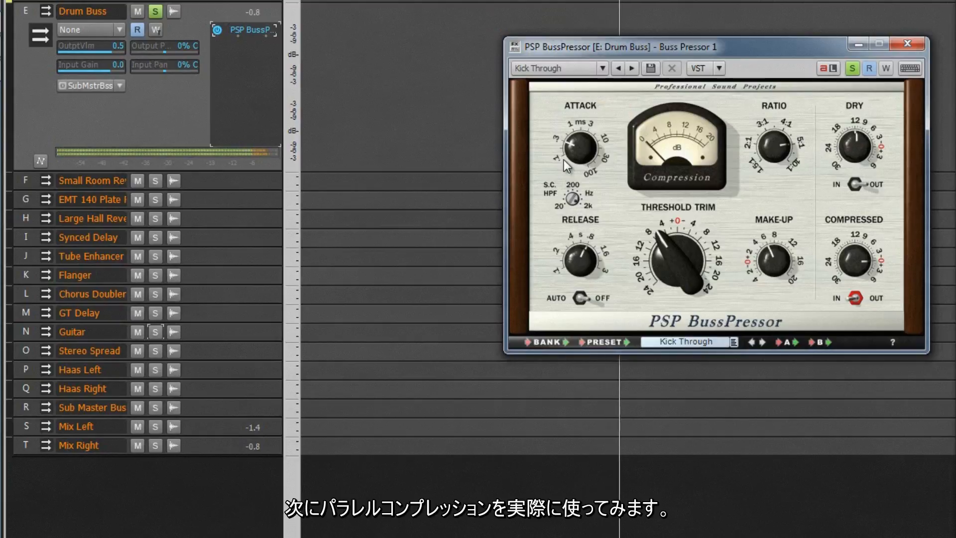
mouse_move(567, 193)
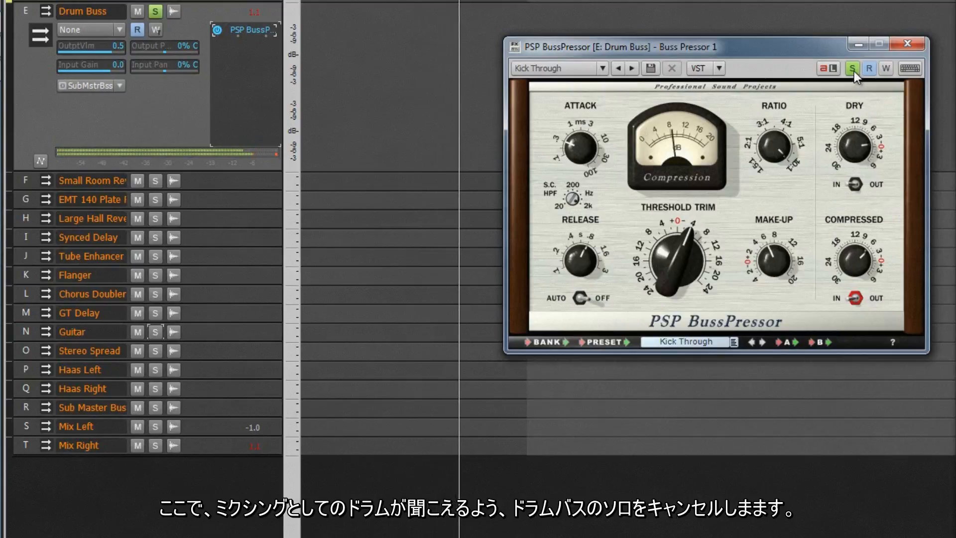
Unsolo the Drum Buss so the parallel-compressed drums play within the full mix.
left_click(852, 68)
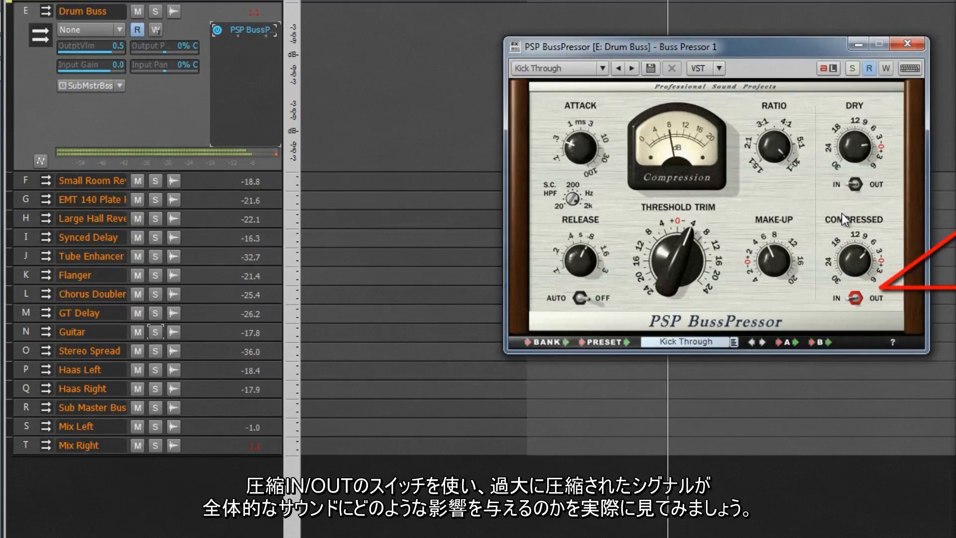
Compare the compressed signal in and out at about -5.8, then switch the dry signal off.
left_click(858, 298)
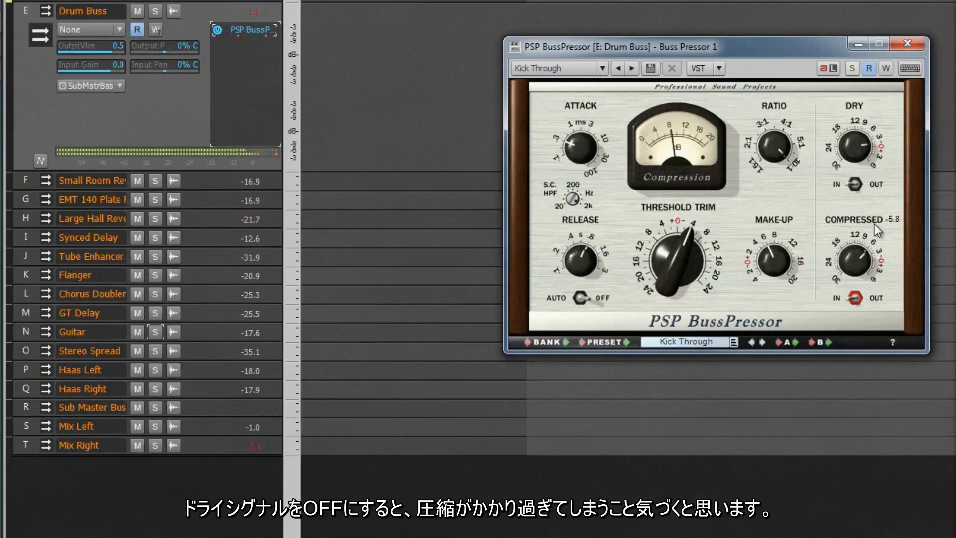
left_click(859, 184)
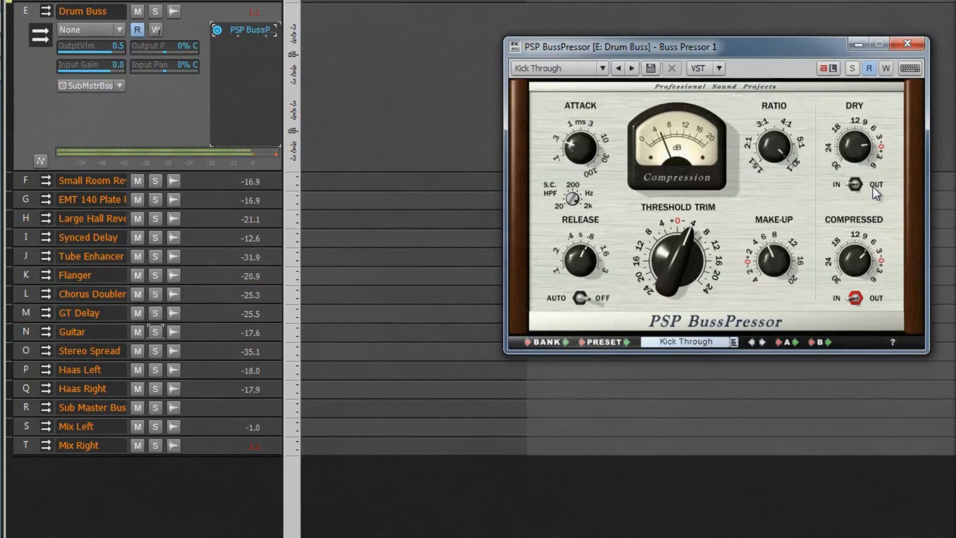